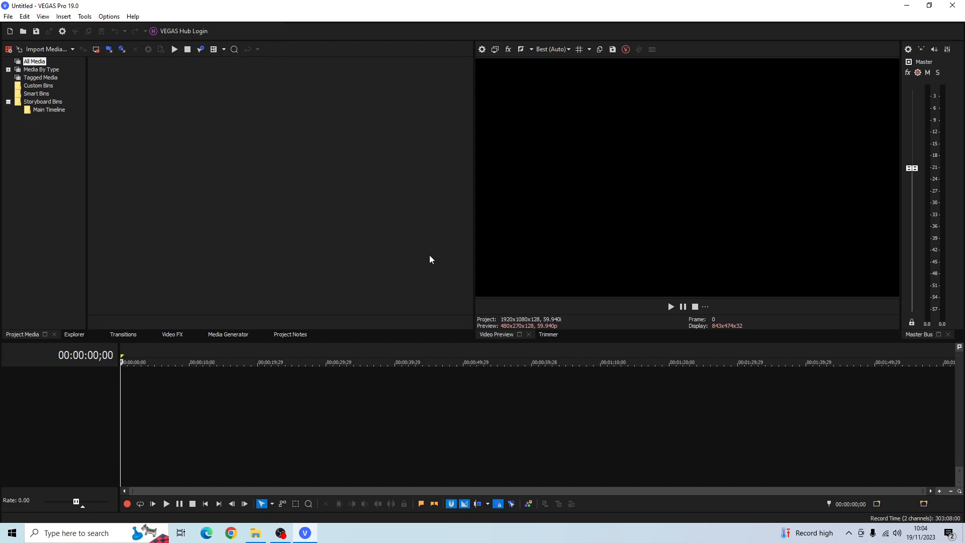
mouse_move(437, 264)
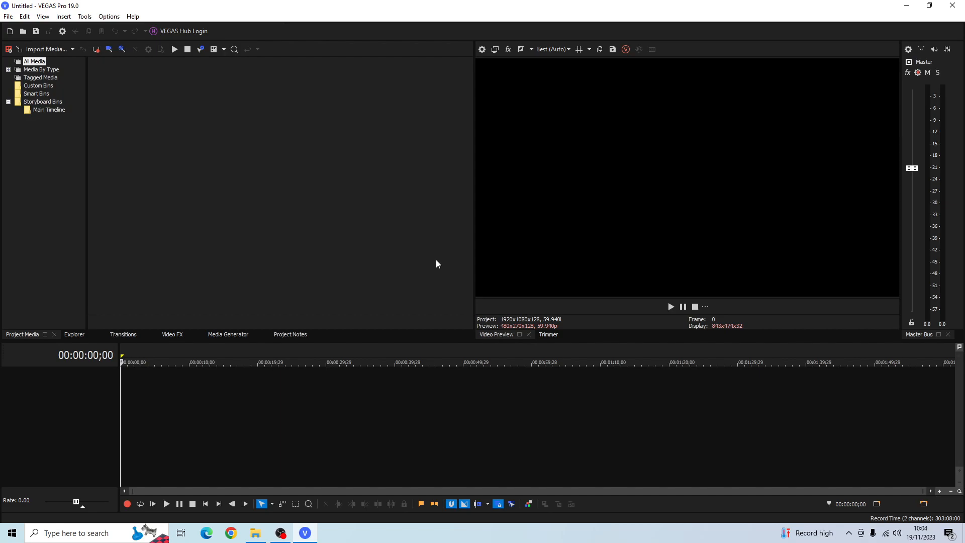
Start importing bird example video.mp4, browsing up a folder to locate it
click(43, 49)
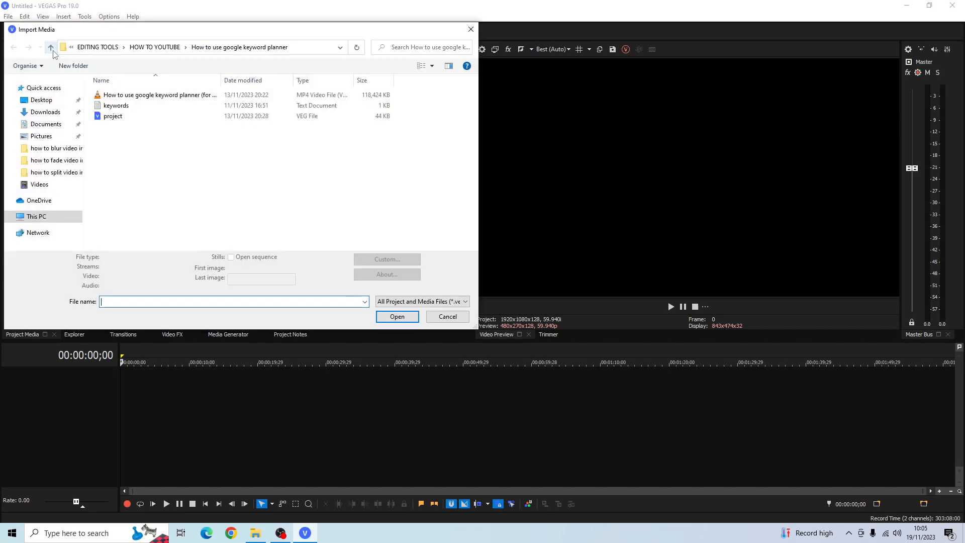
click(50, 48)
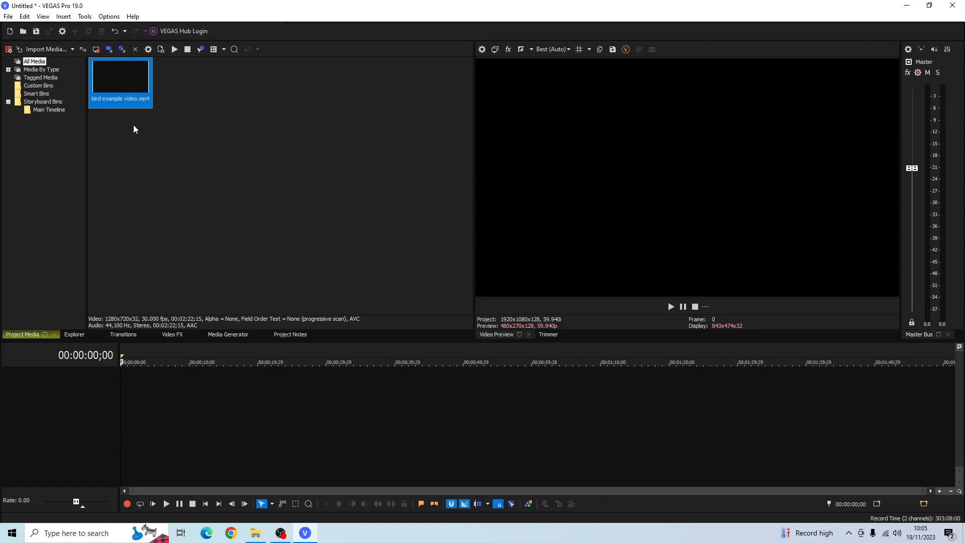
mouse_move(180, 132)
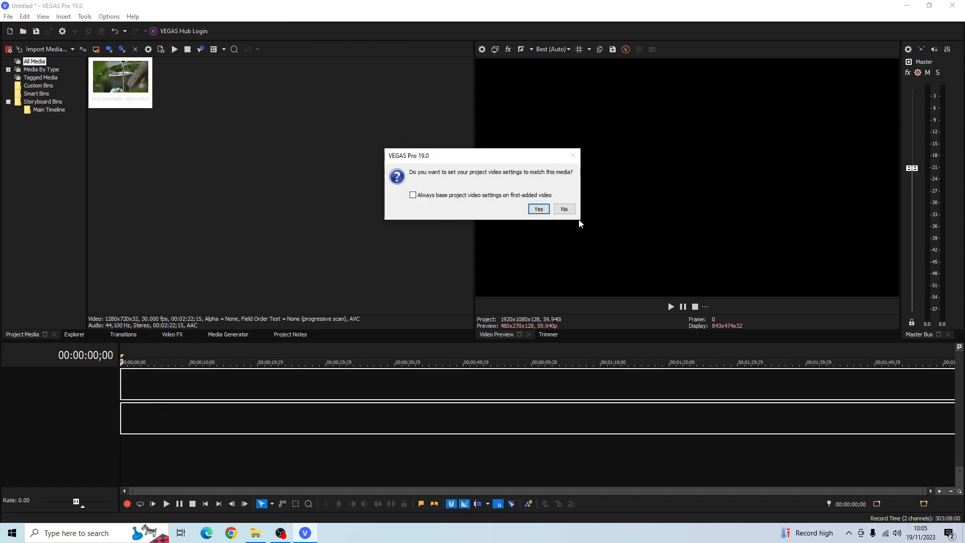
mouse_move(563, 209)
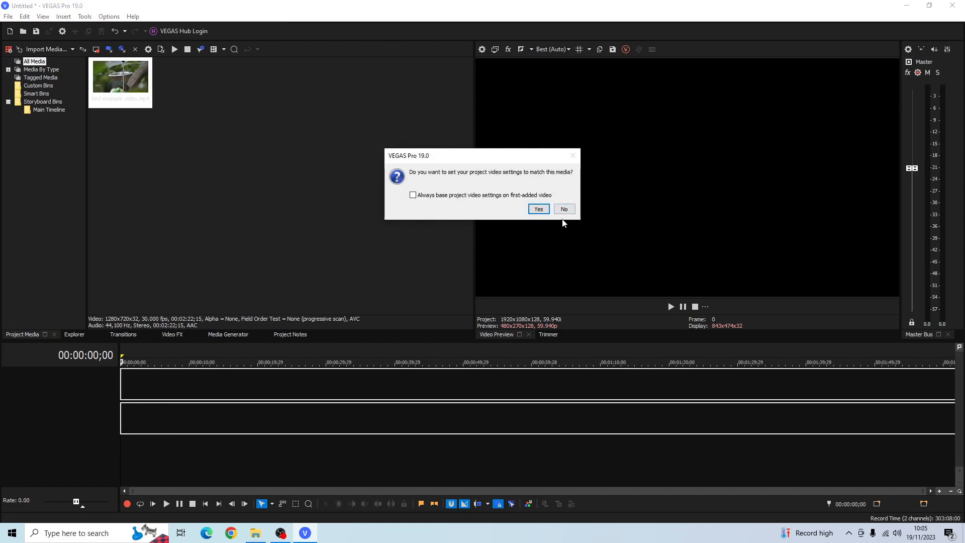
Decline matching project video settings to the dropped bird clip
click(538, 210)
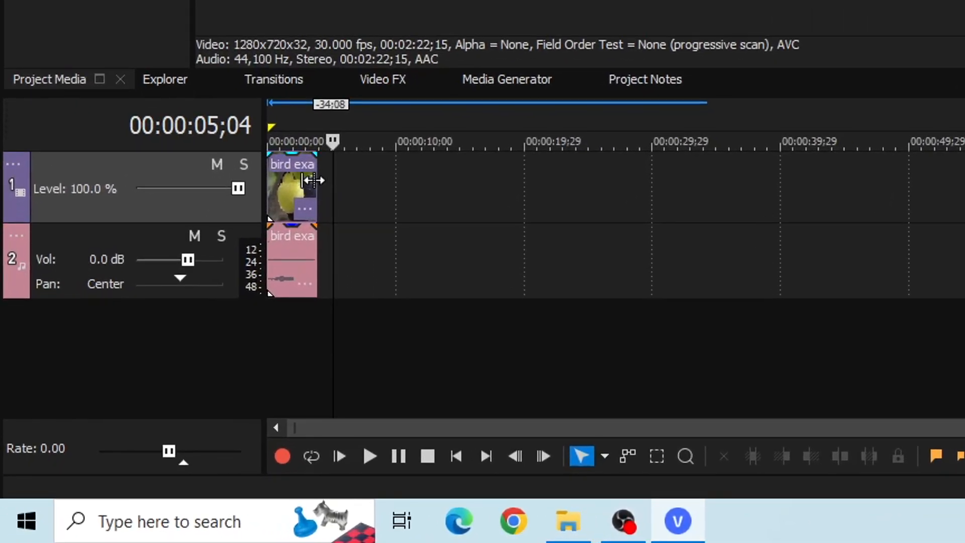
mouse_move(315, 183)
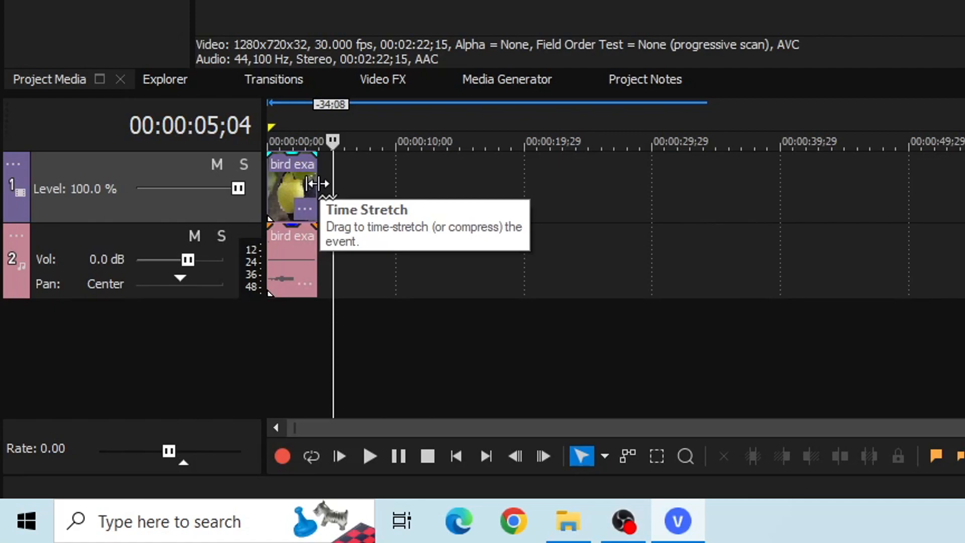
Ctrl-drag the bird clip's right edge left twice to compress it for fast motion
drag(314, 183, 295, 191)
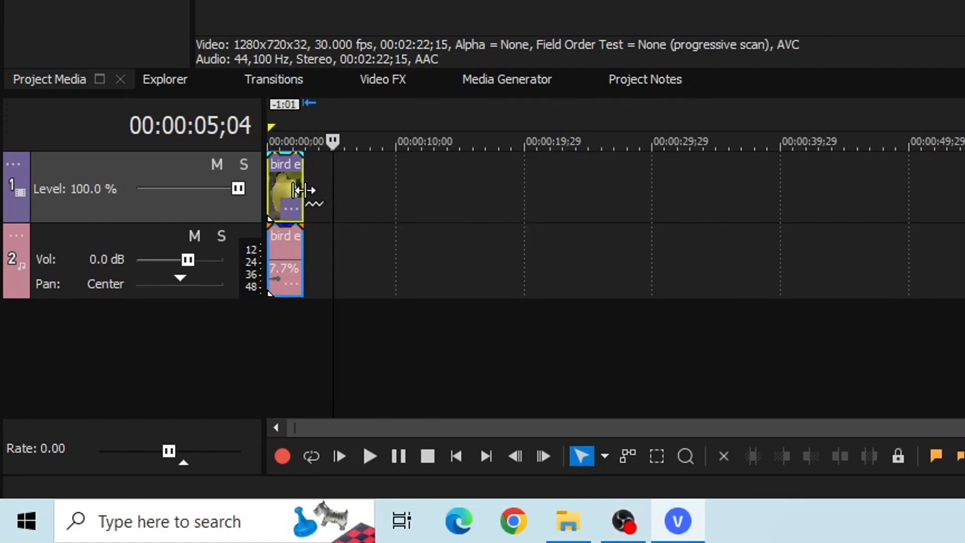
drag(304, 191, 273, 191)
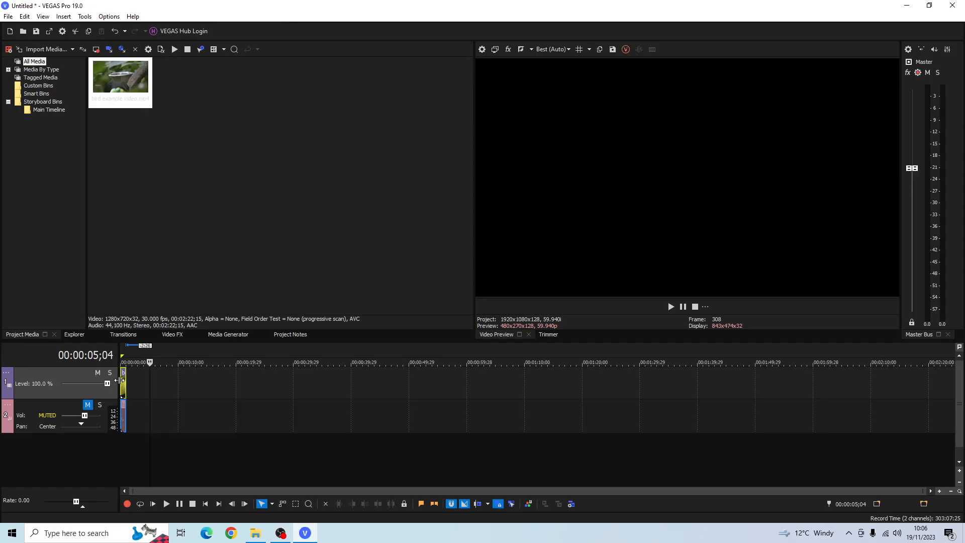
Preview the sped-up toucan clip briefly, then stop playback
click(166, 504)
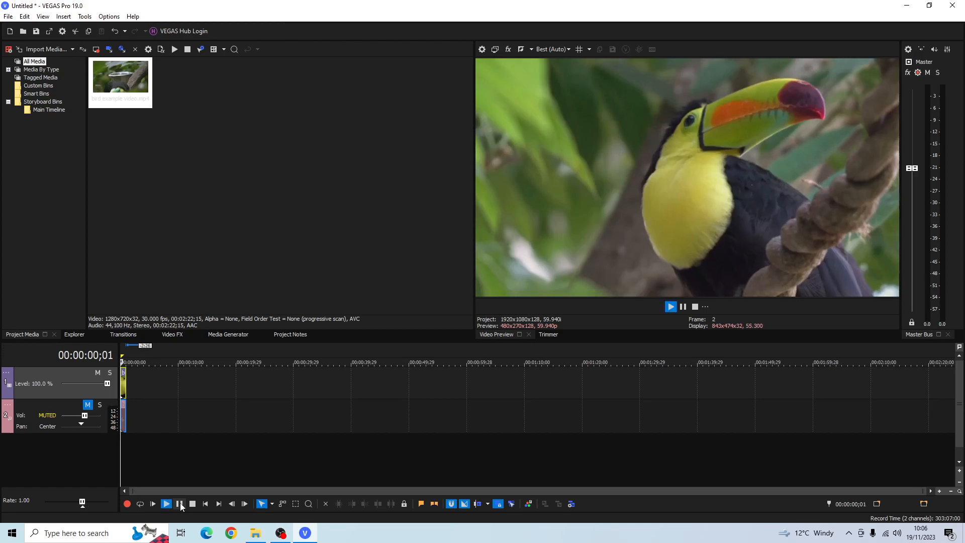
click(179, 503)
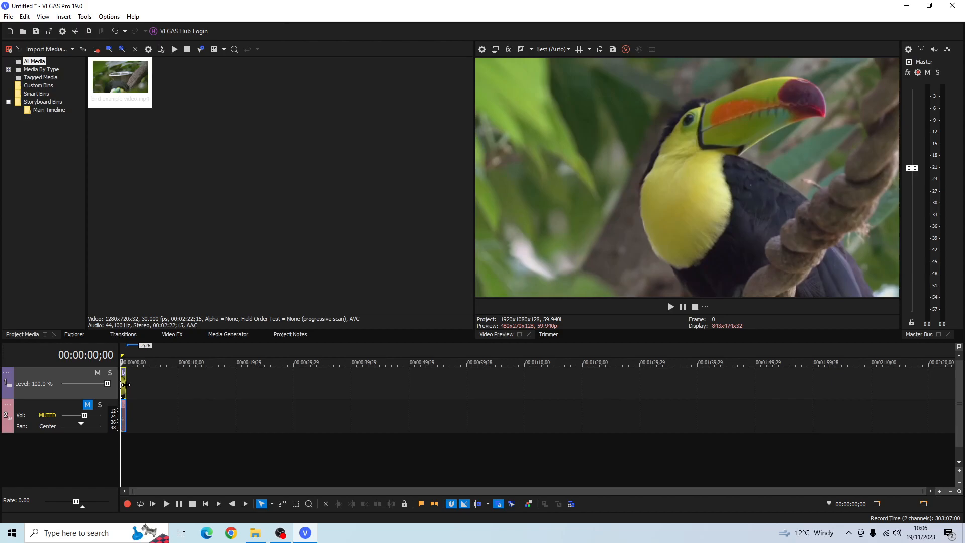
mouse_move(133, 394)
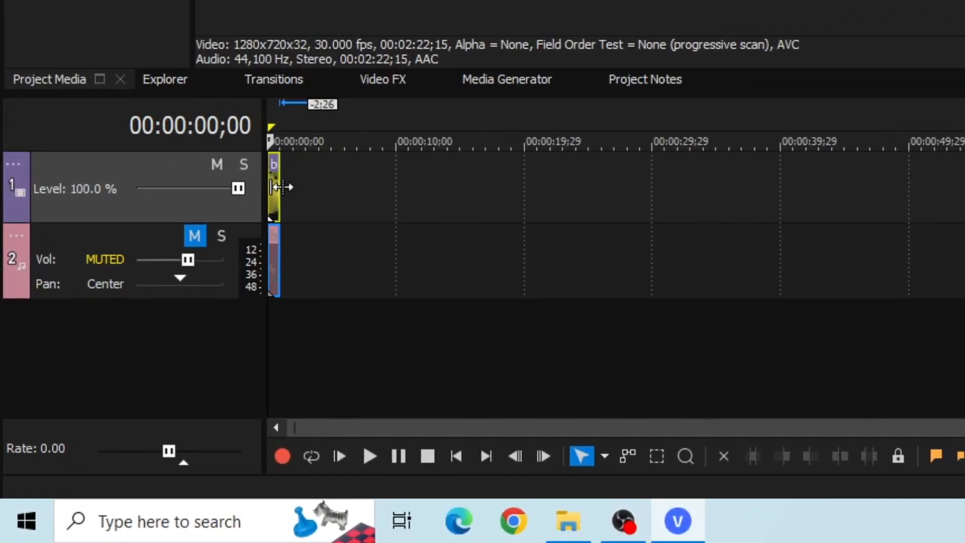
mouse_move(279, 196)
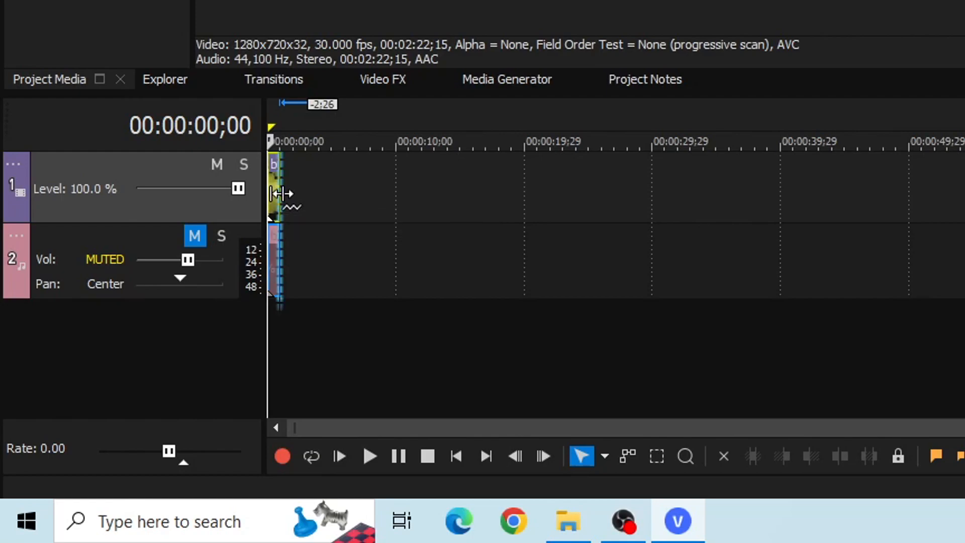
Ctrl-drag the bird clip's right edge rightward to stretch it for slow motion
drag(274, 194, 279, 194)
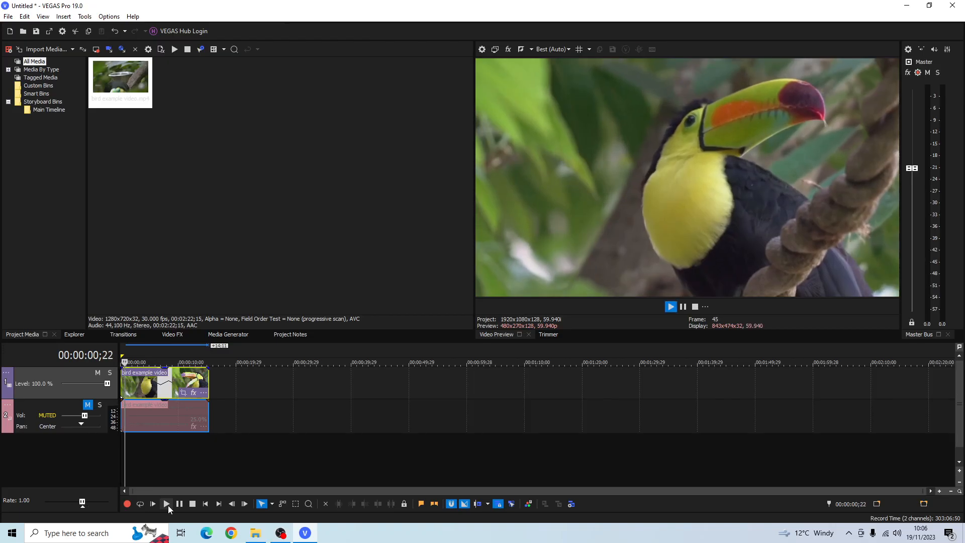
click(166, 504)
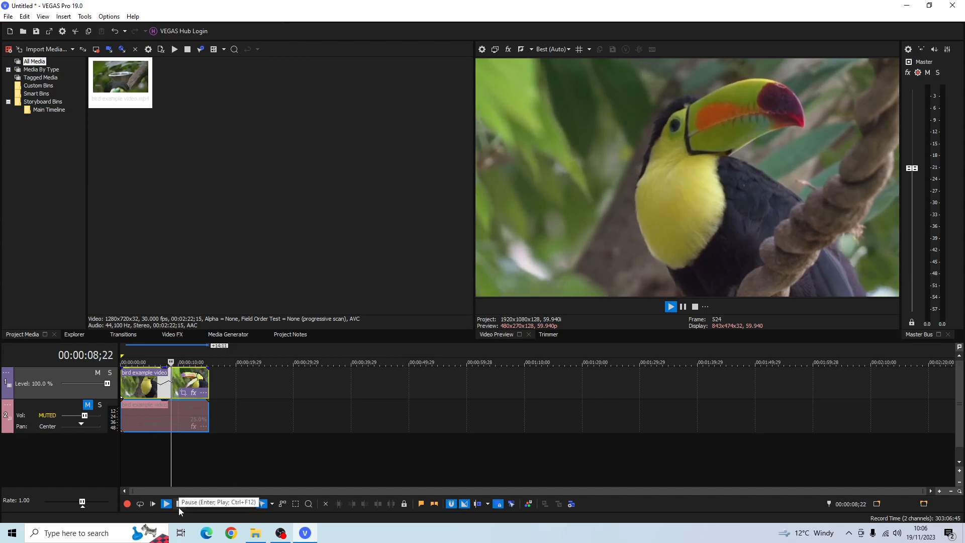
click(166, 503)
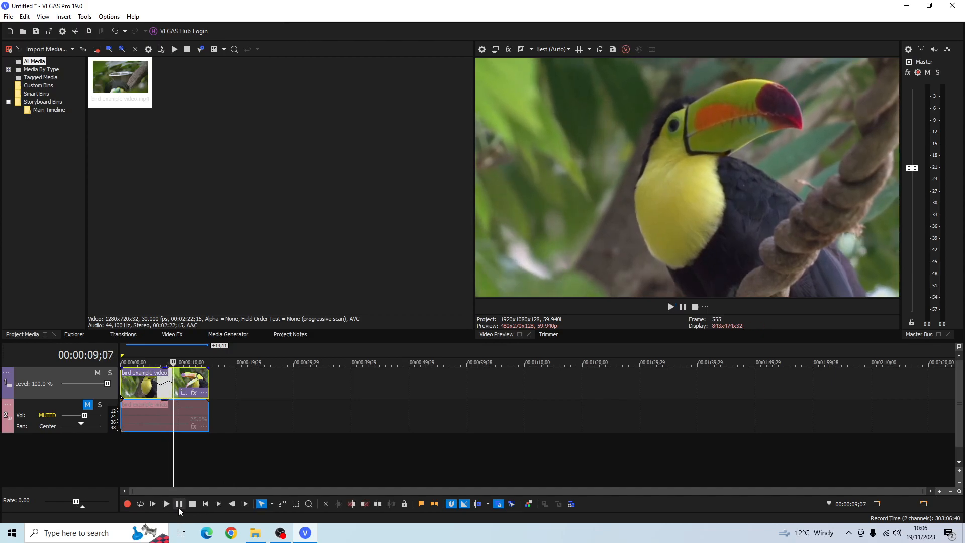